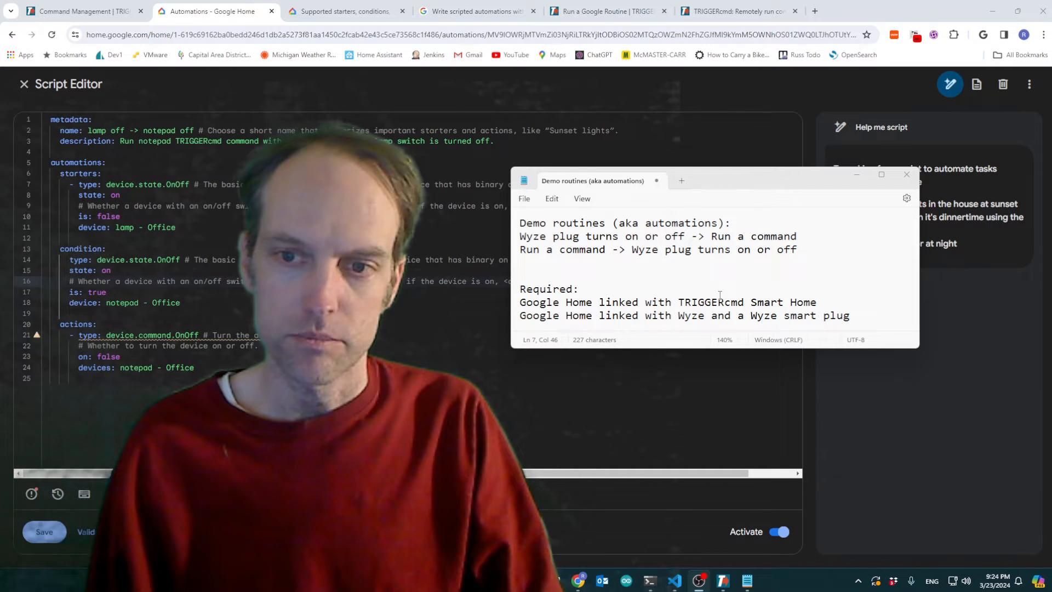
# Highlight 'Run a command' and 'plug turns on or off' in the demo routines notes.
pyautogui.doubleClick(753, 236)
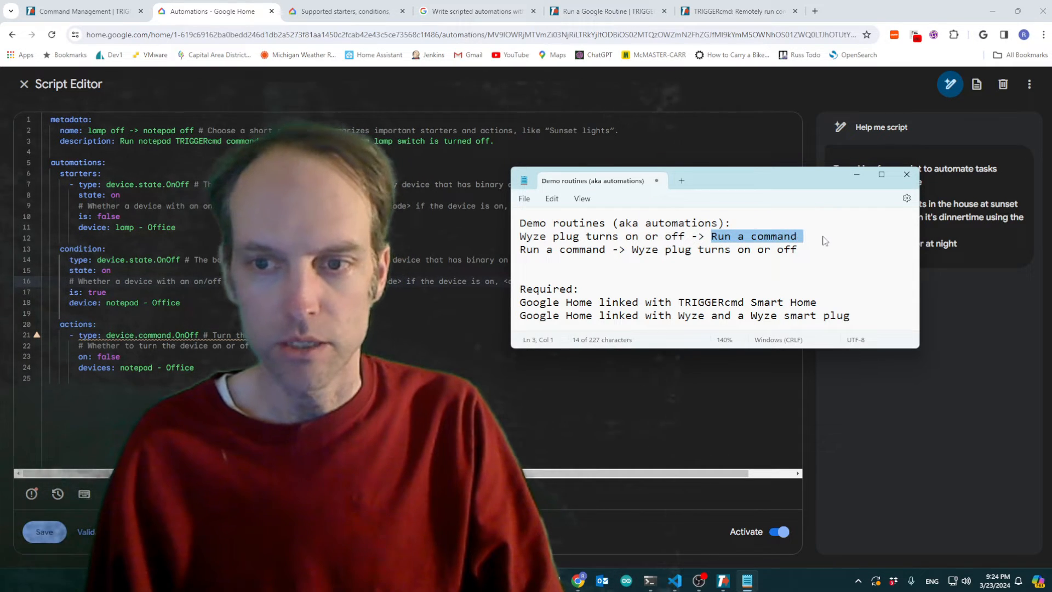
pyautogui.click(632, 249)
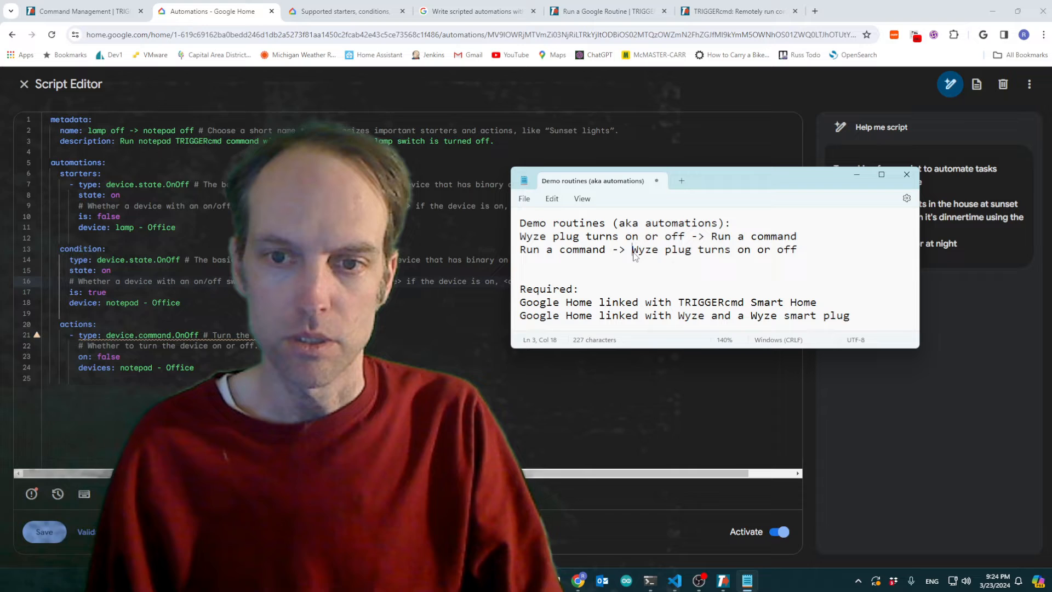
pyautogui.doubleClick(581, 249)
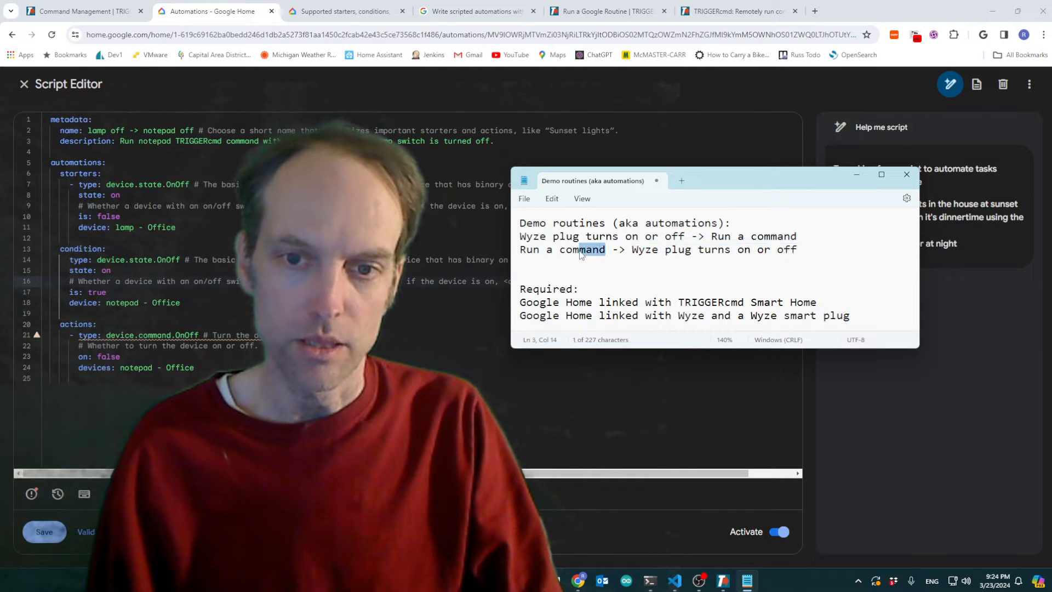
pyautogui.doubleClick(581, 250)
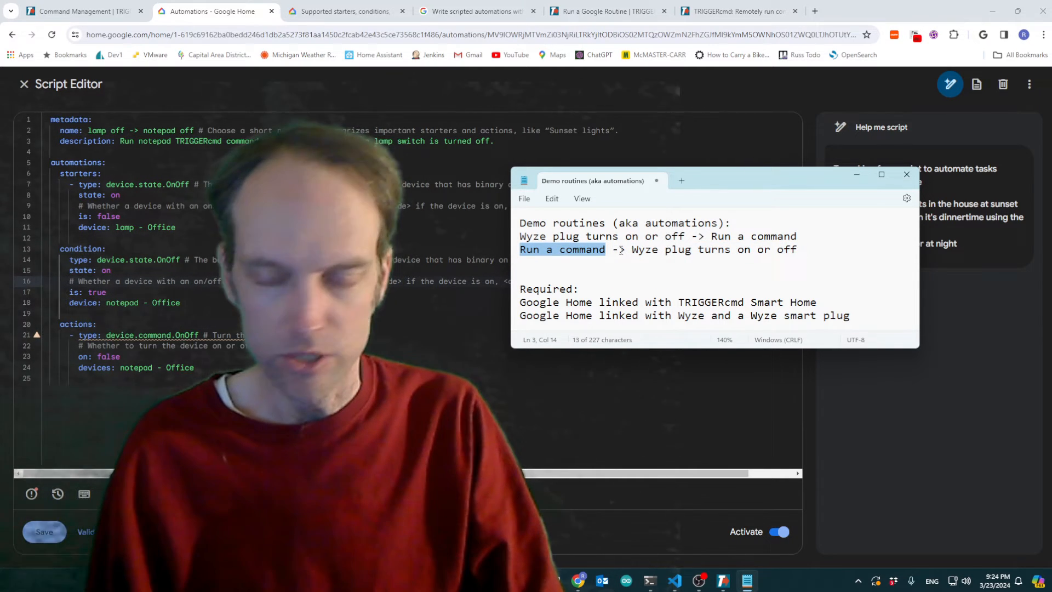
pyautogui.moveTo(631, 249); pyautogui.dragTo(801, 249)
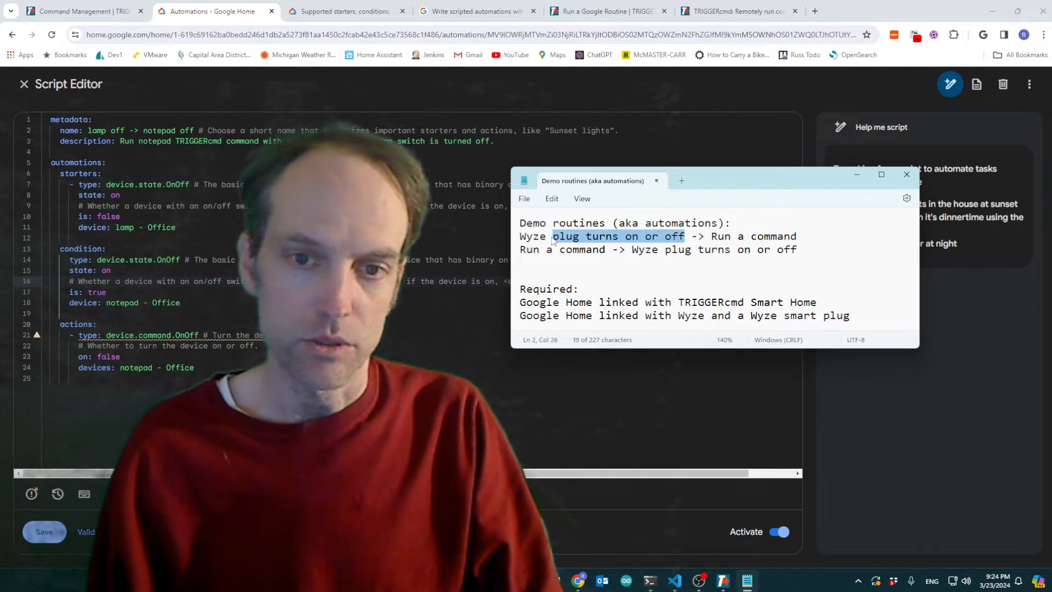
pyautogui.click(906, 175)
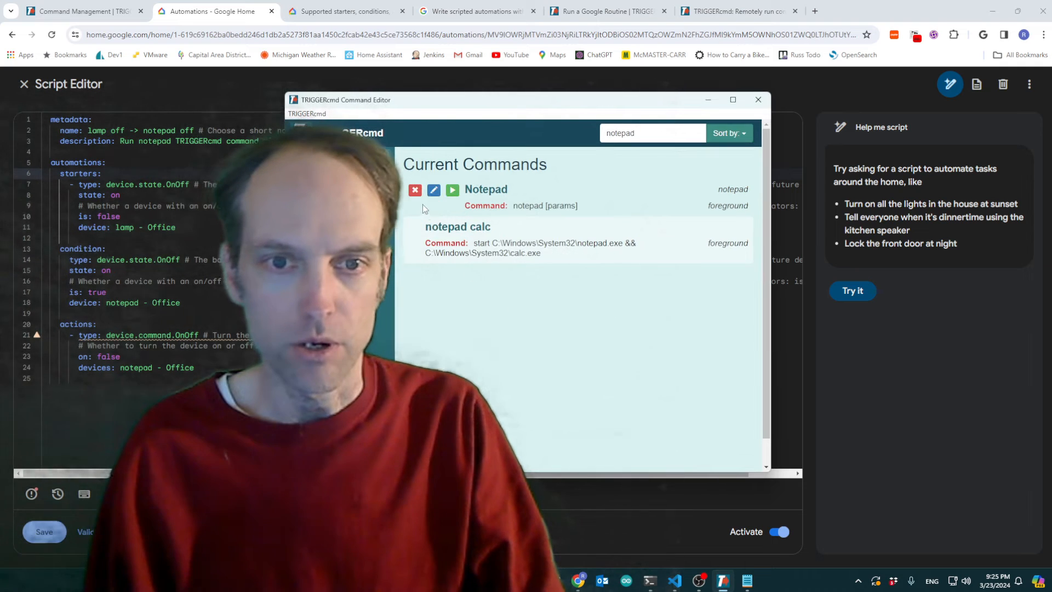
# Check the Notepad command's settings without saving, then decline creating off.txt.
pyautogui.click(433, 191)
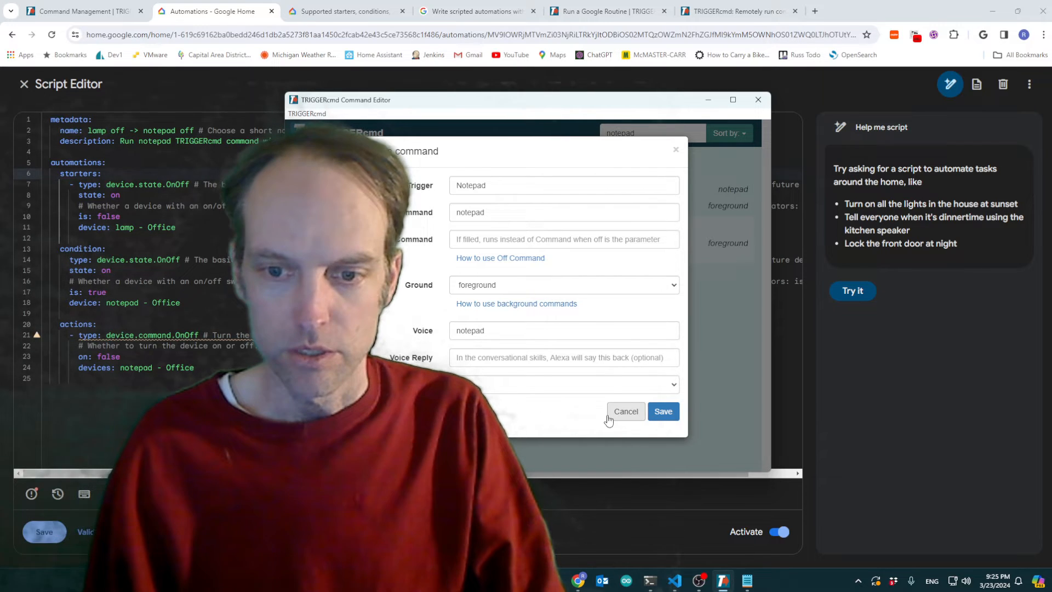
pyautogui.click(626, 412)
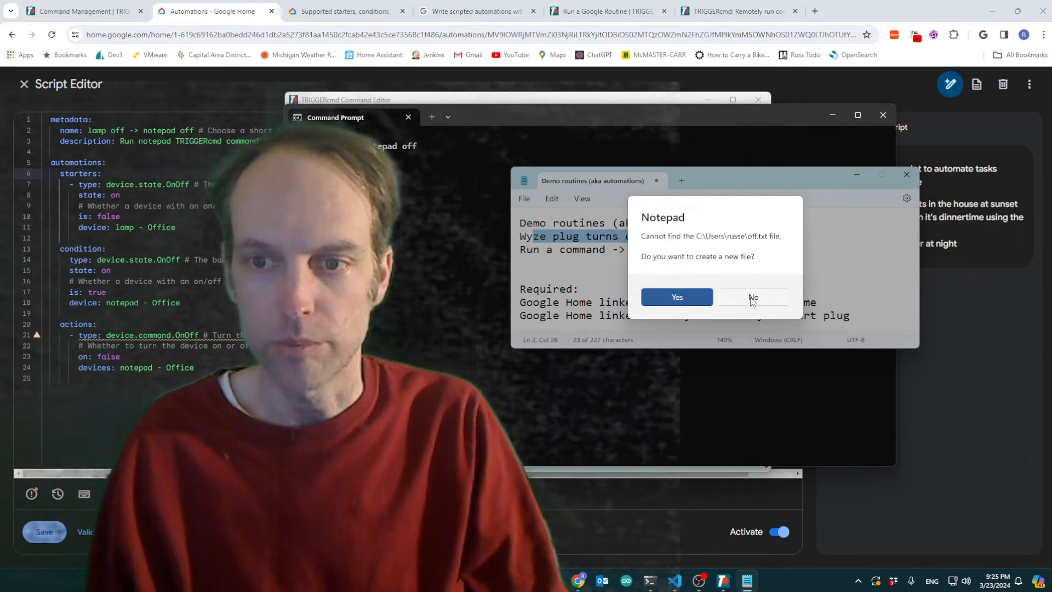
pyautogui.click(753, 297)
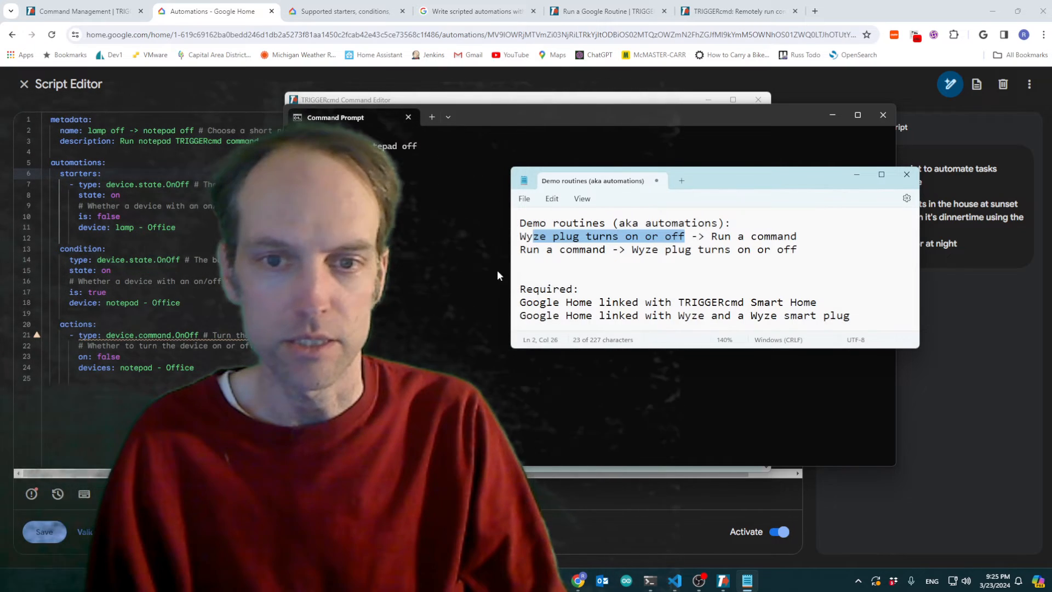
# Highlight the 'TRIGGERcmd Smart Home' requirement in the demo notes.
pyautogui.click(907, 174)
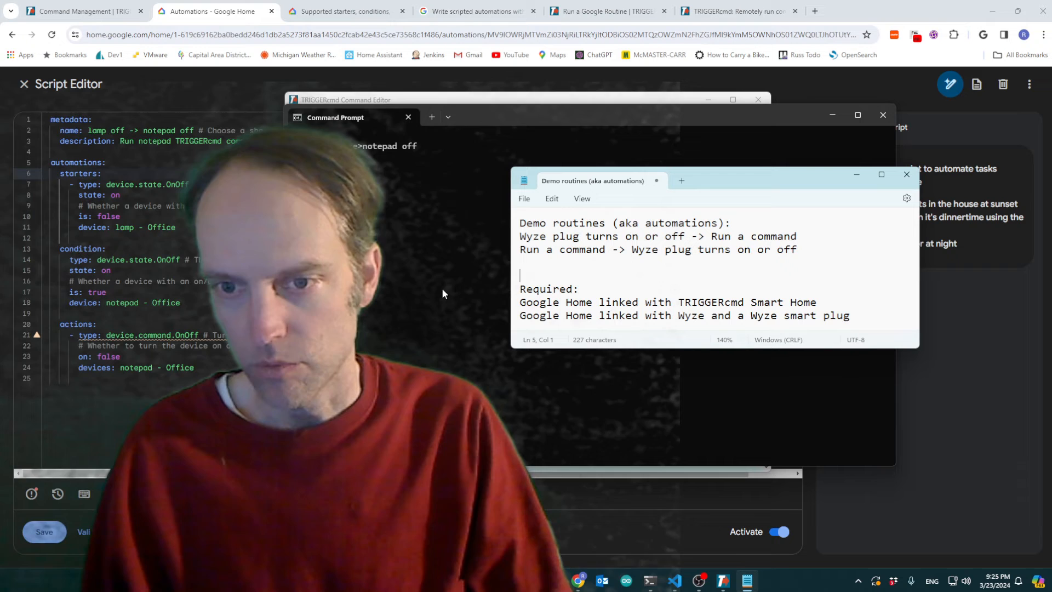
pyautogui.moveTo(567, 302); pyautogui.dragTo(620, 302)
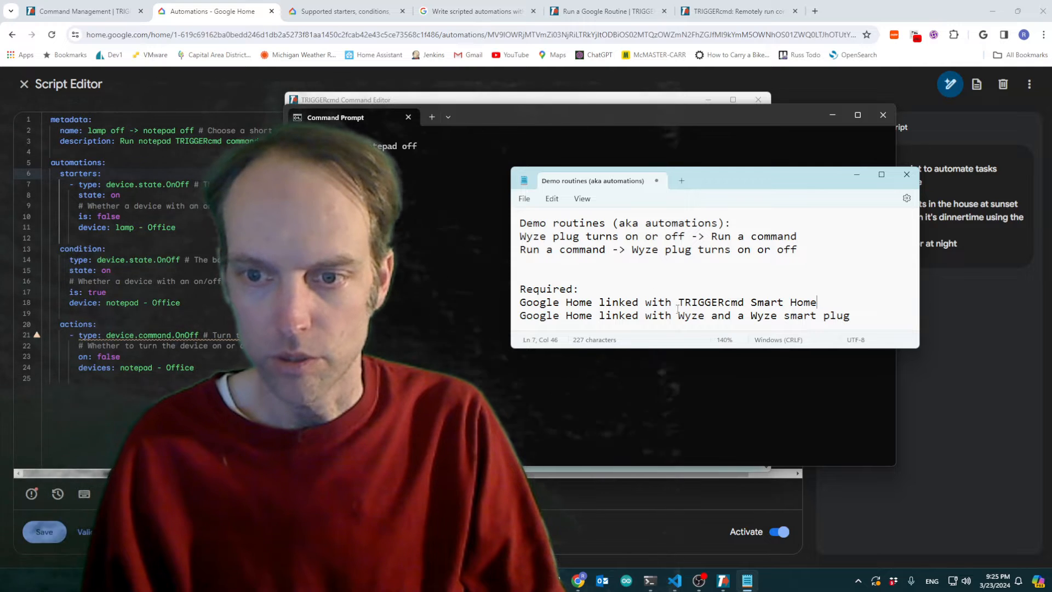
pyautogui.moveTo(678, 302); pyautogui.dragTo(805, 302)
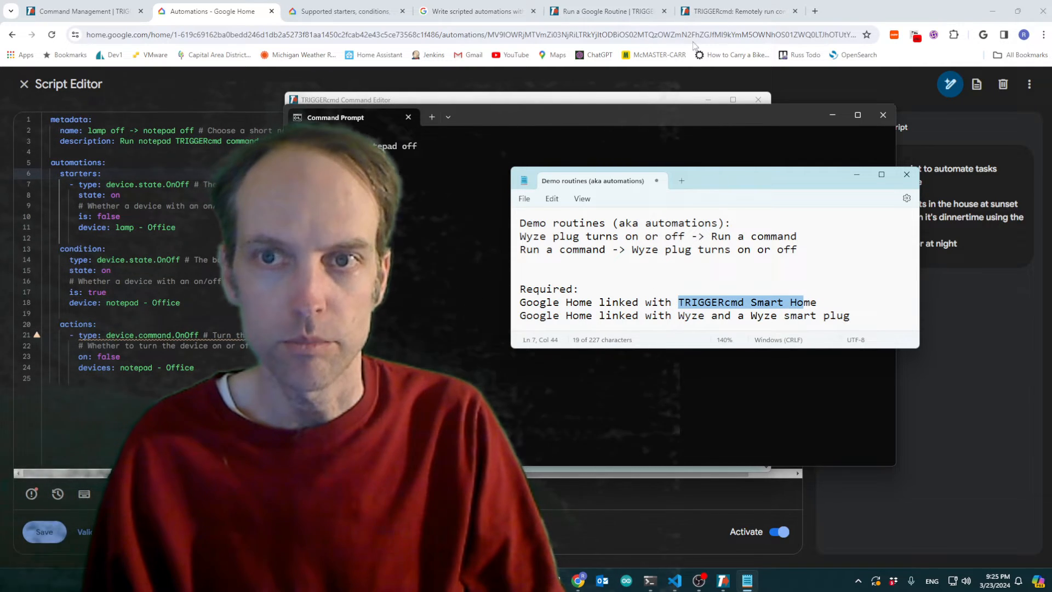
# Review the Run a Google Routine and Smart Home action posts, then return to Google Home.
pyautogui.click(605, 11)
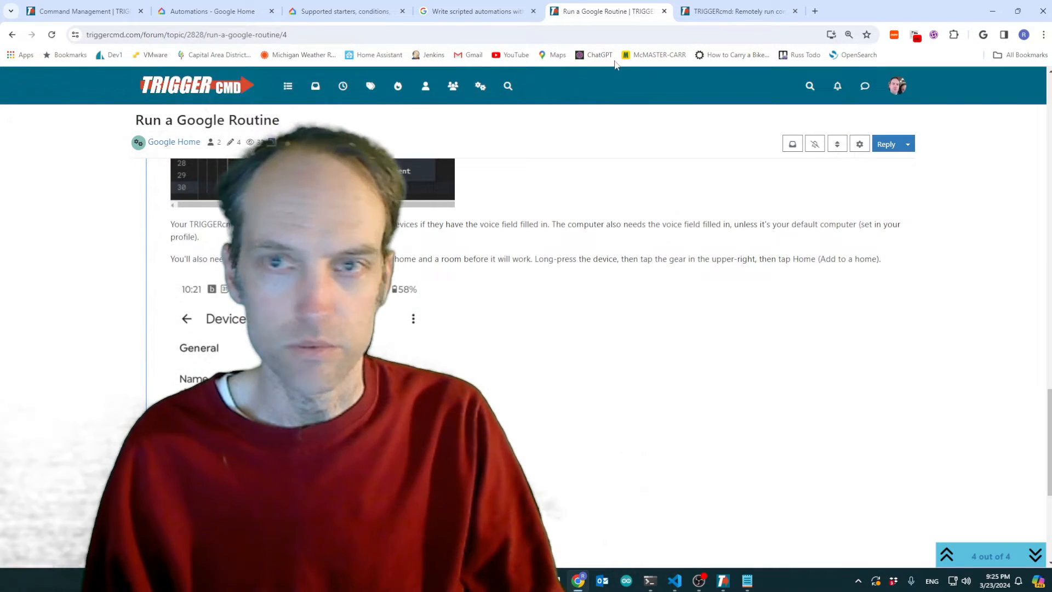
pyautogui.click(743, 11)
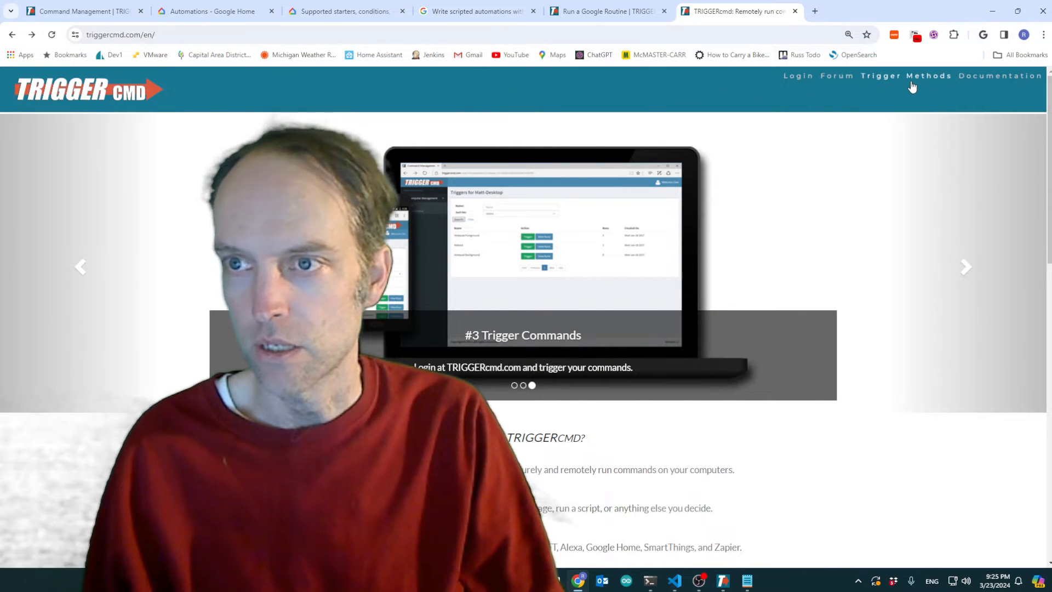
pyautogui.click(904, 76)
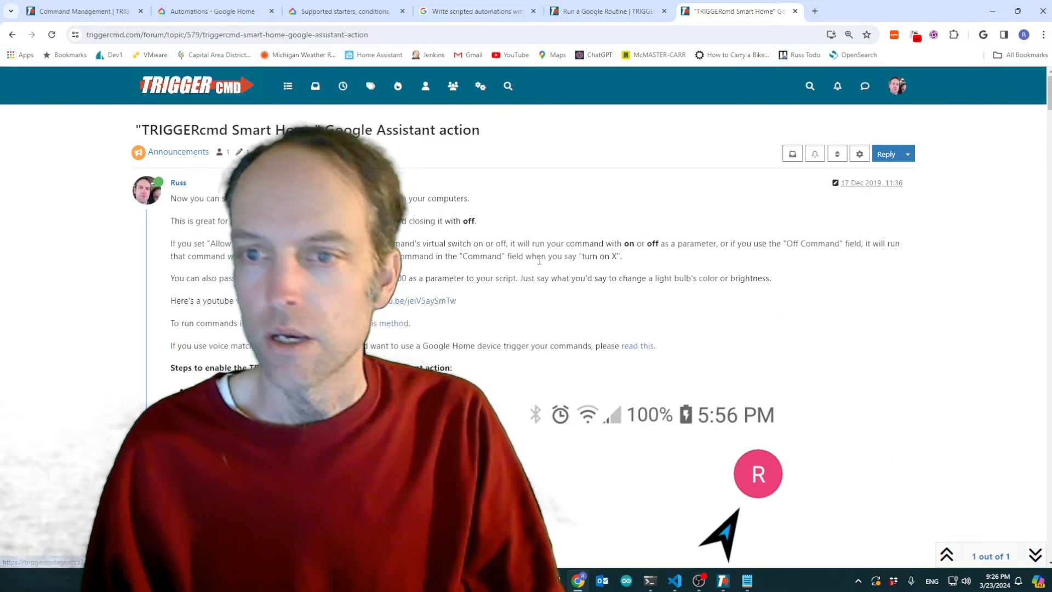
pyautogui.click(607, 11)
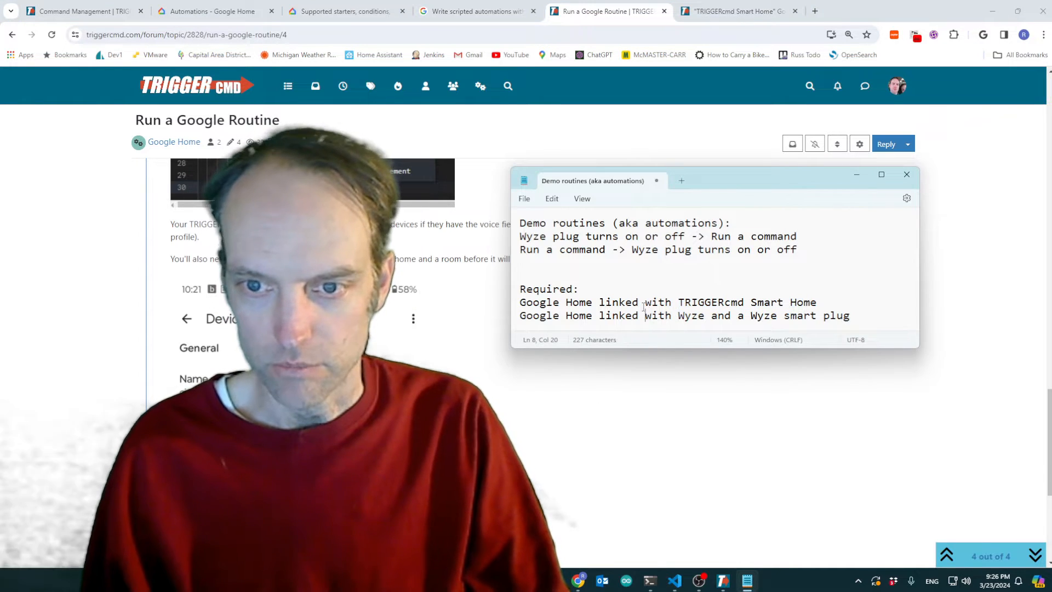
pyautogui.click(213, 11)
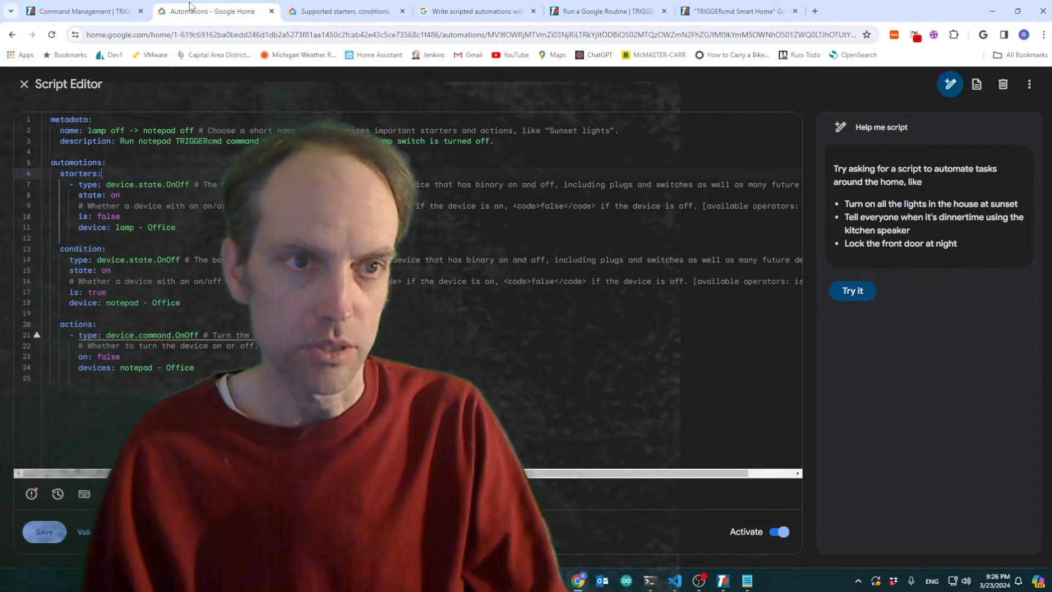
# Close the 'lamp off -> notepad off' script to return to Automations.
pyautogui.click(24, 84)
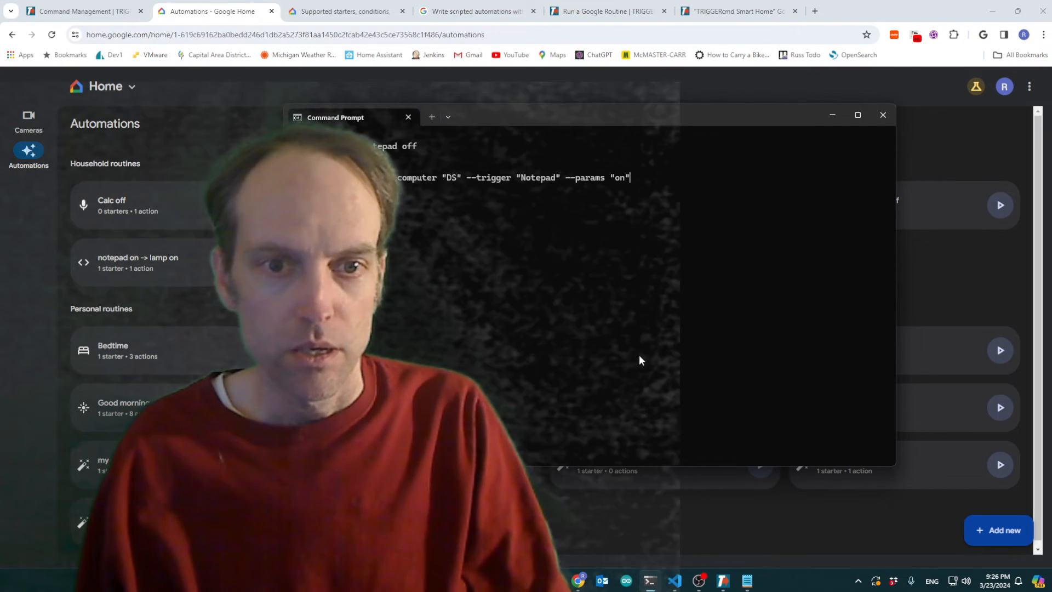
pyautogui.moveTo(515, 189)
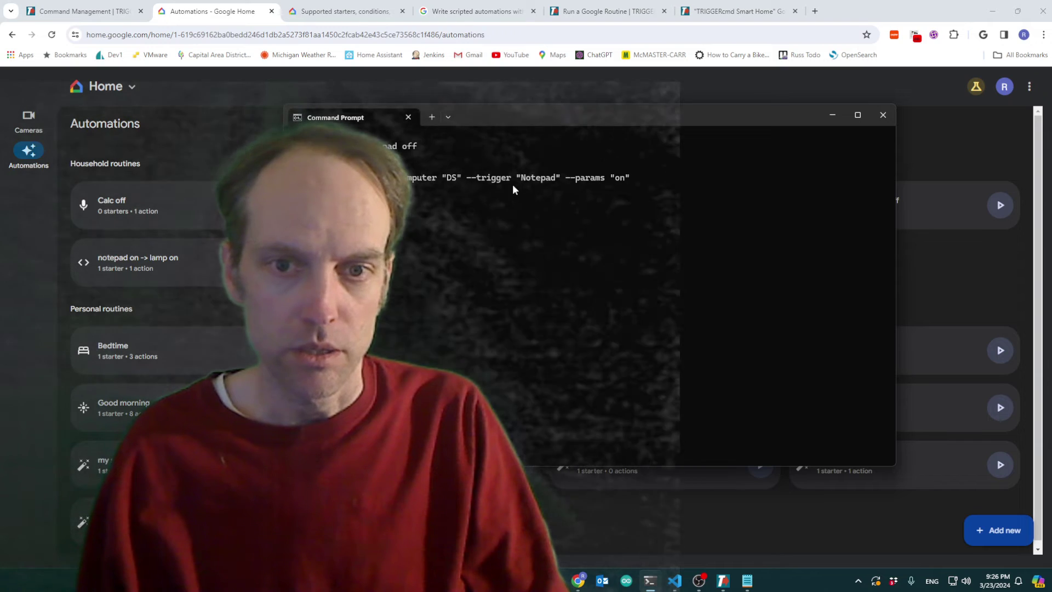
pyautogui.moveTo(611, 187)
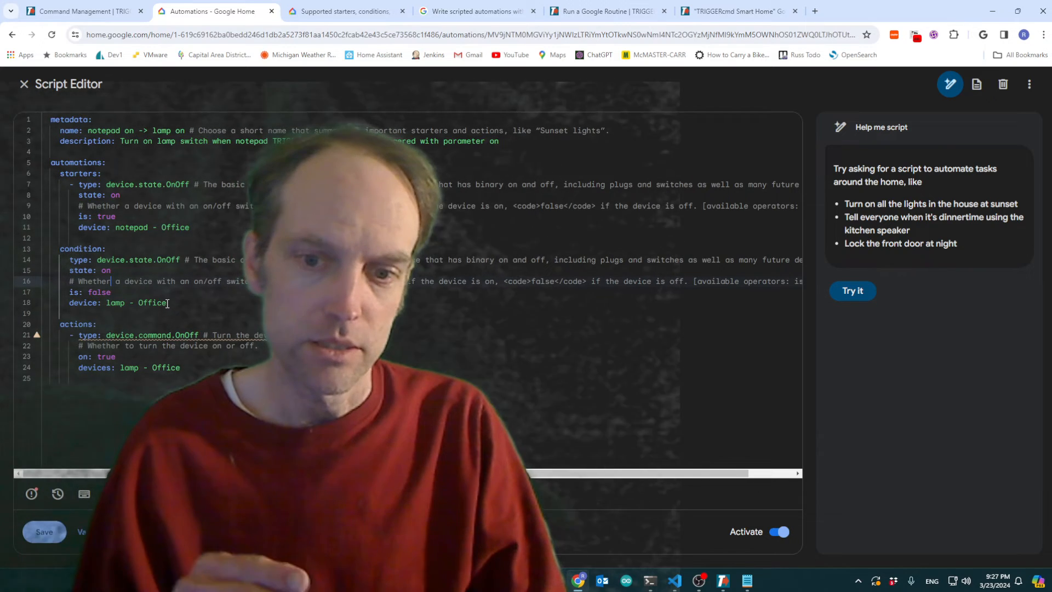
# Close the 'notepad on -> lamp on' script to return to Automations.
pyautogui.click(24, 84)
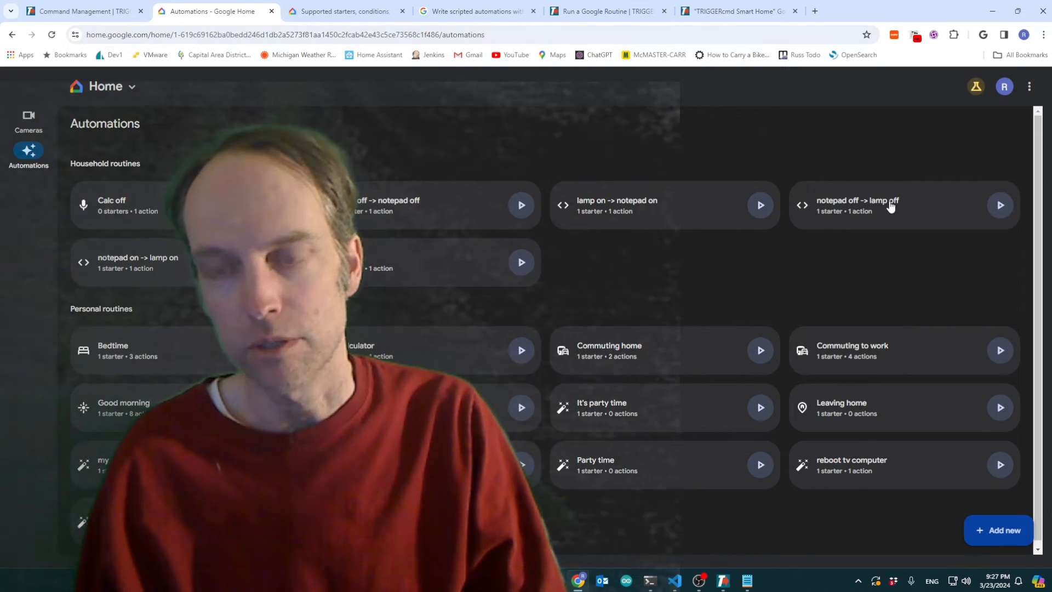
# Open the 'notepad off -> lamp off' script from the Automations list and activate it.
pyautogui.click(890, 205)
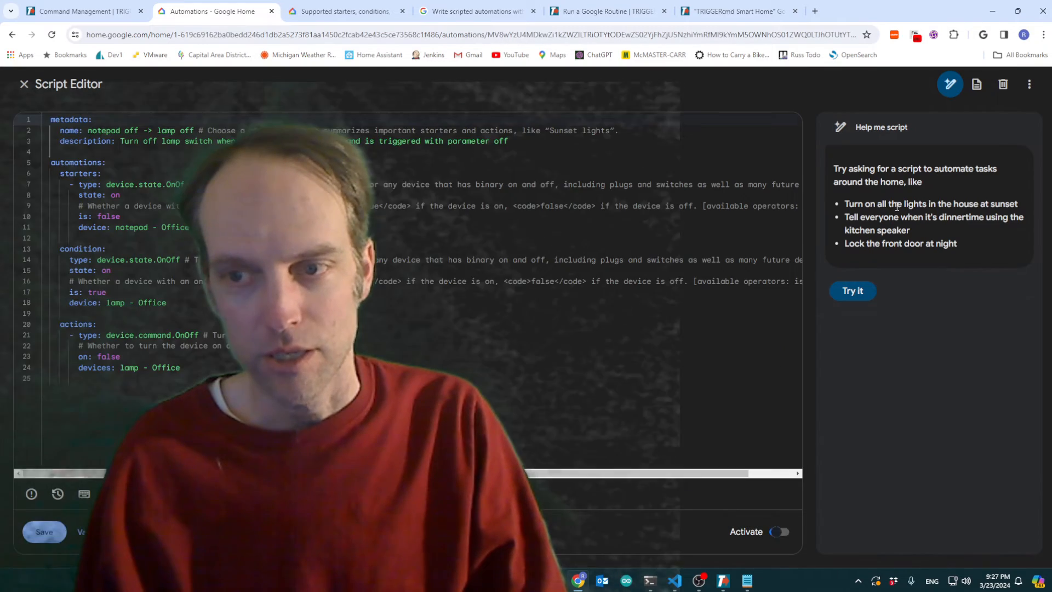
pyautogui.click(779, 531)
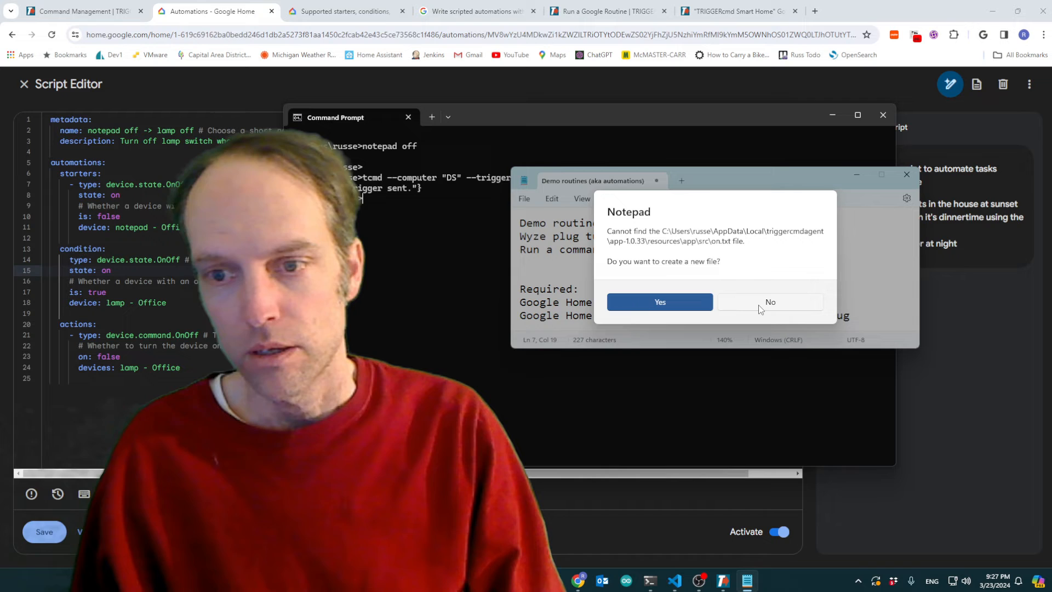
# Decline the on.txt and off.txt creation prompts from the TRIGGERcmd calls.
pyautogui.click(770, 302)
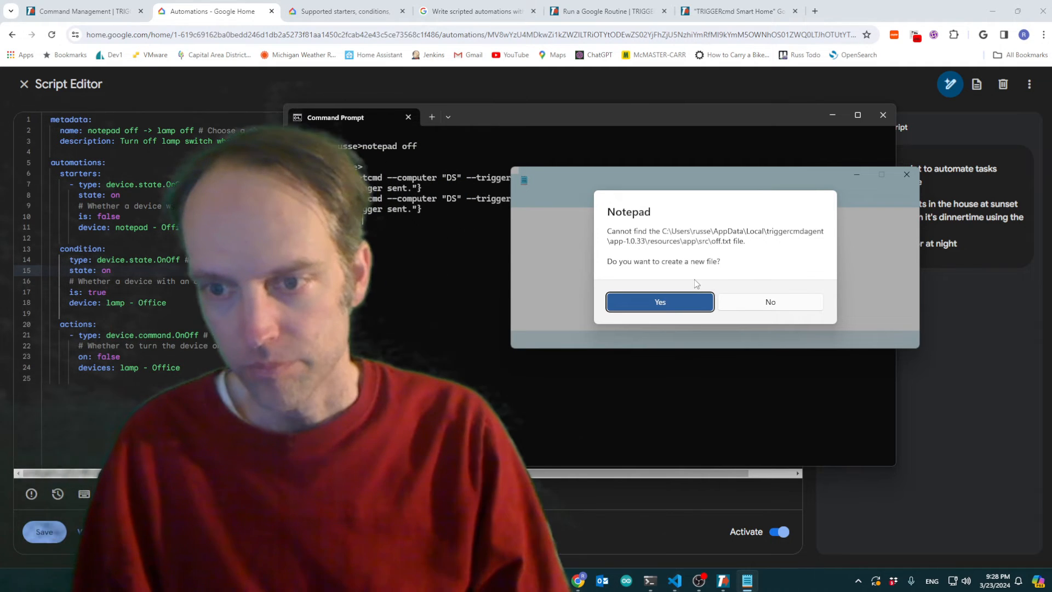
pyautogui.click(660, 302)
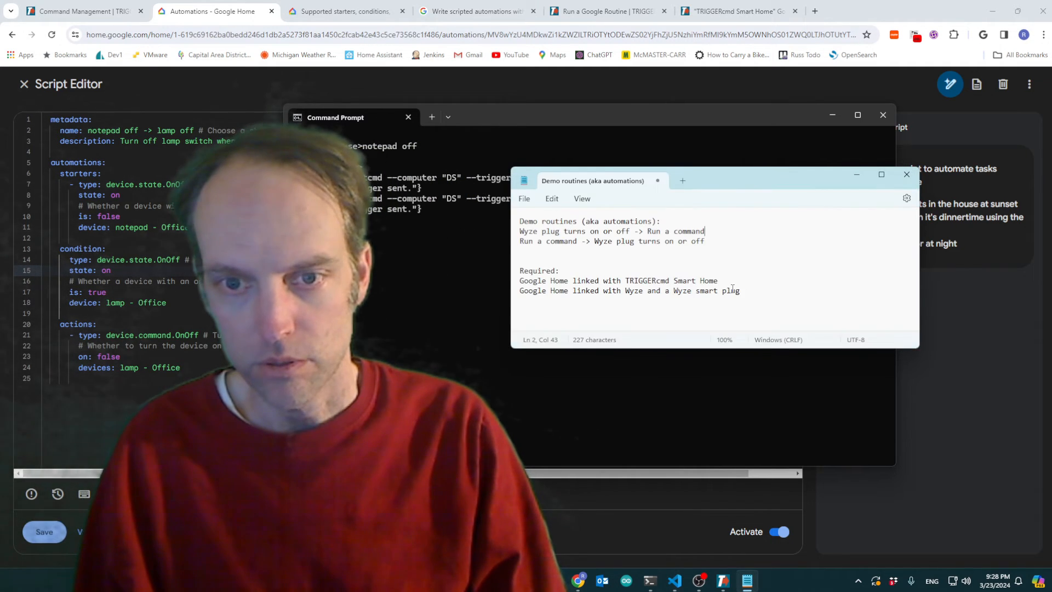
pyautogui.click(907, 174)
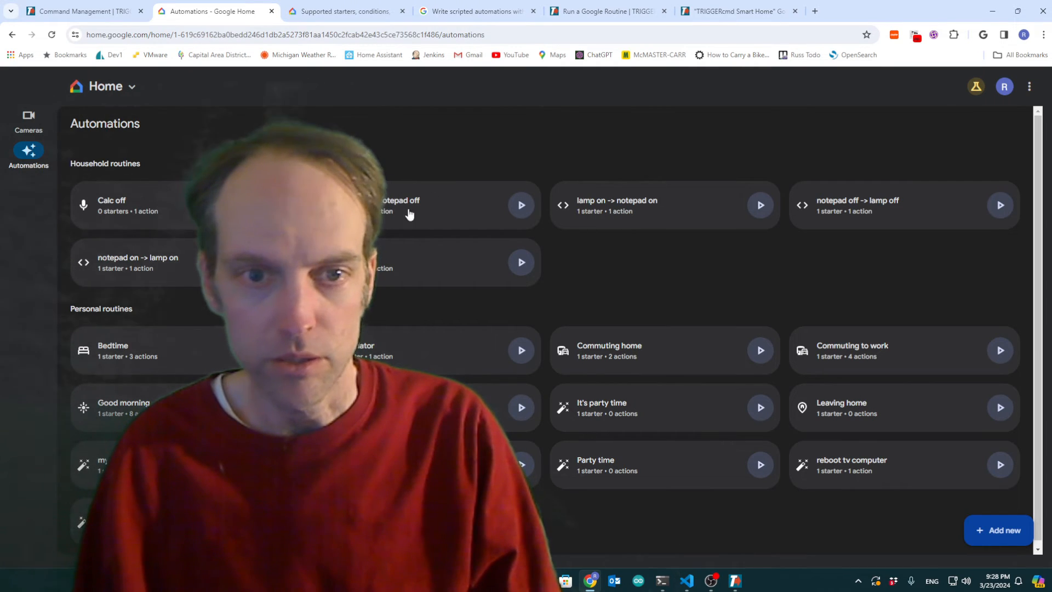
pyautogui.moveTo(537, 168)
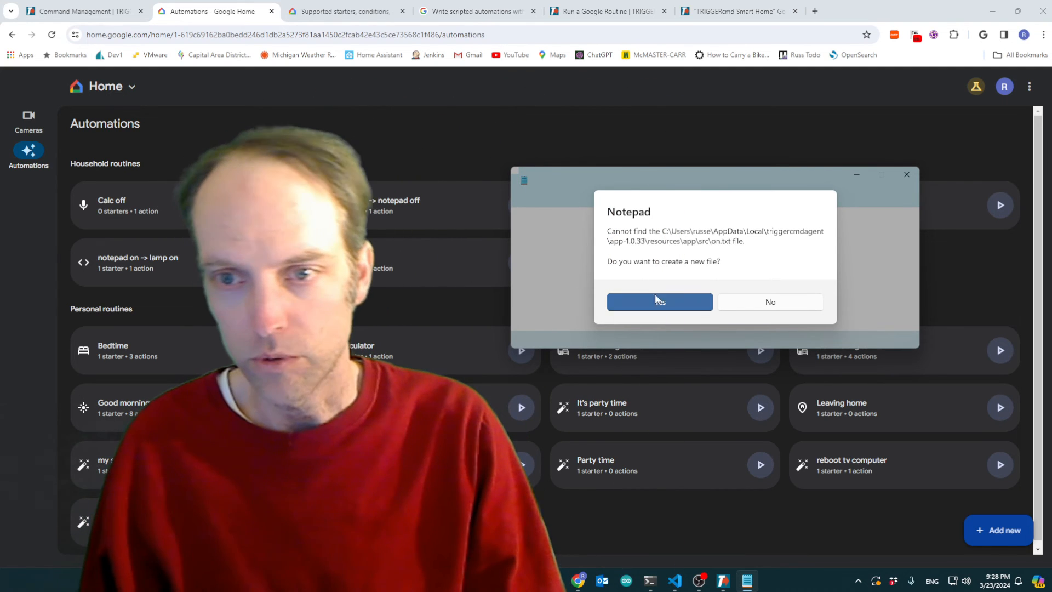
pyautogui.moveTo(749, 301)
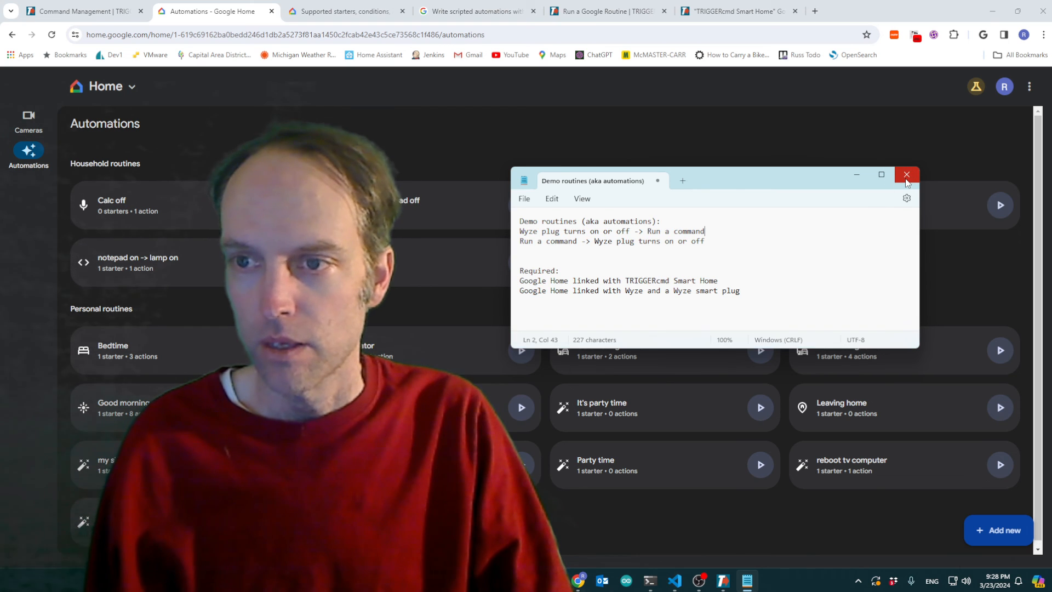
# Close Notepad and its demo notes, leaving the Automations list showing.
pyautogui.click(907, 174)
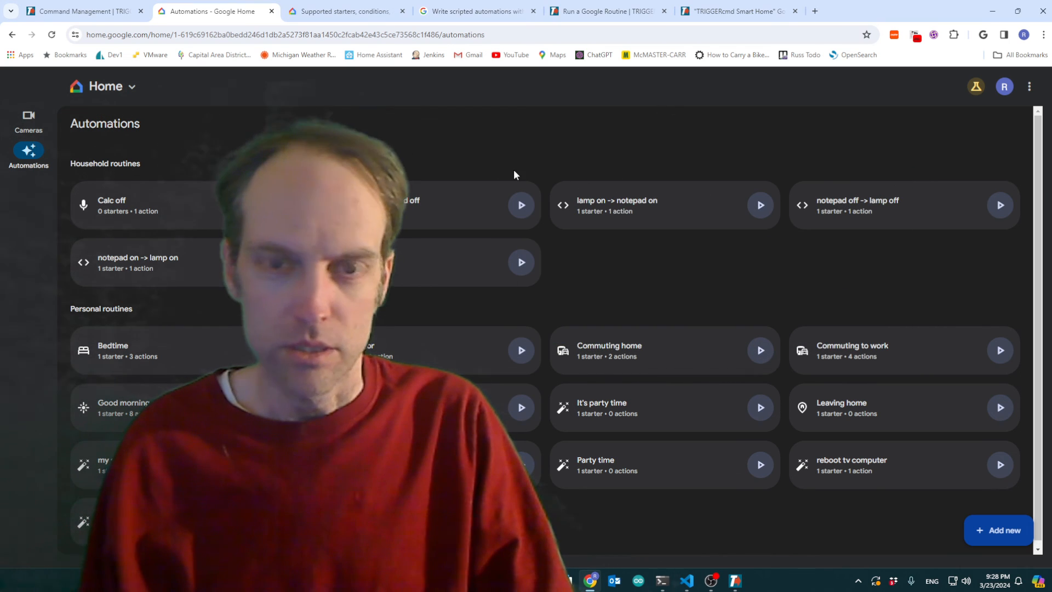